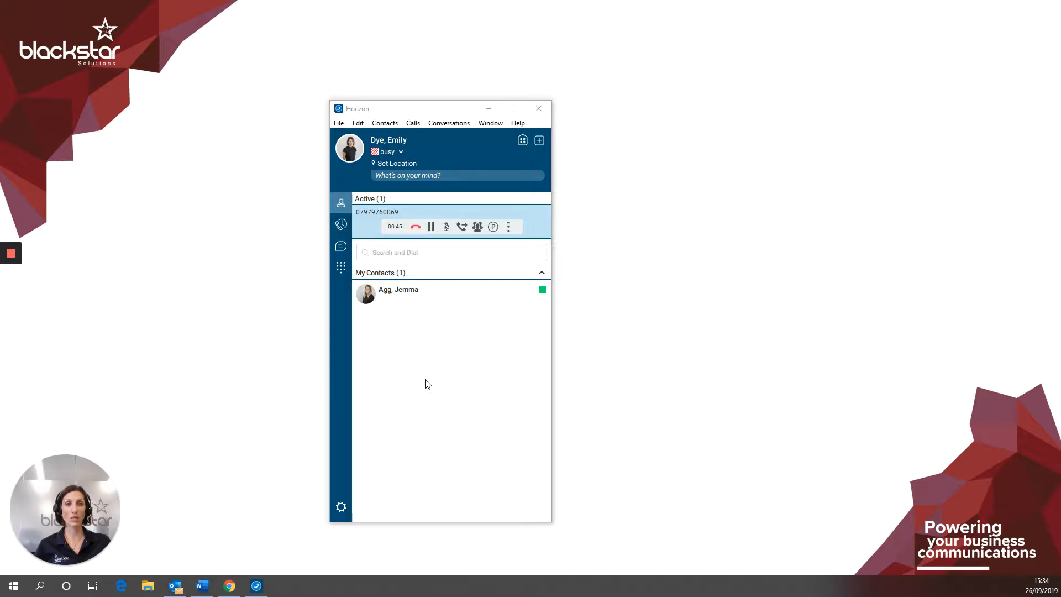
mouse_move(474, 413)
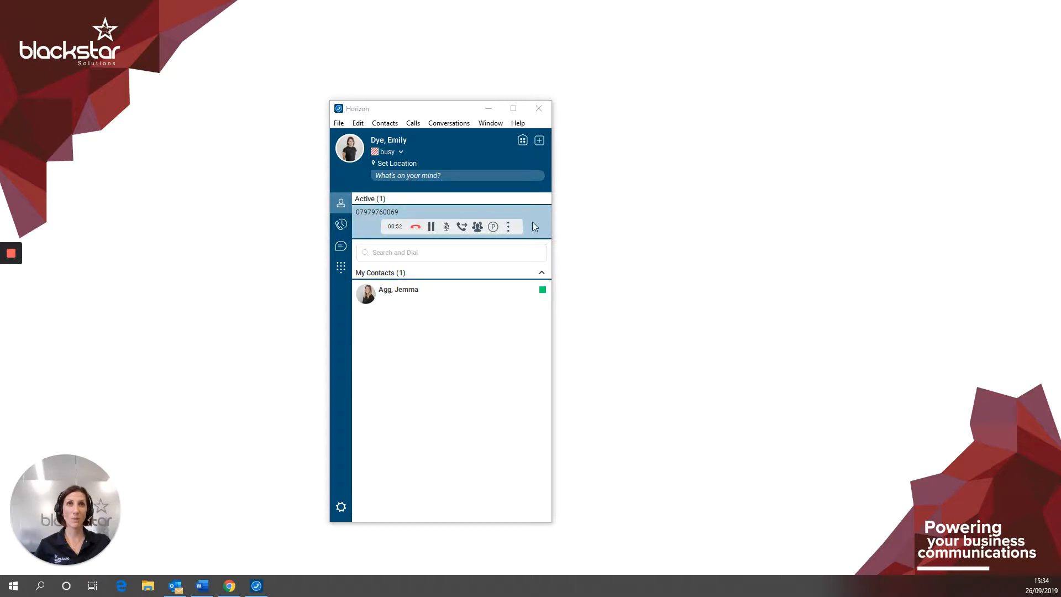
mouse_move(413, 400)
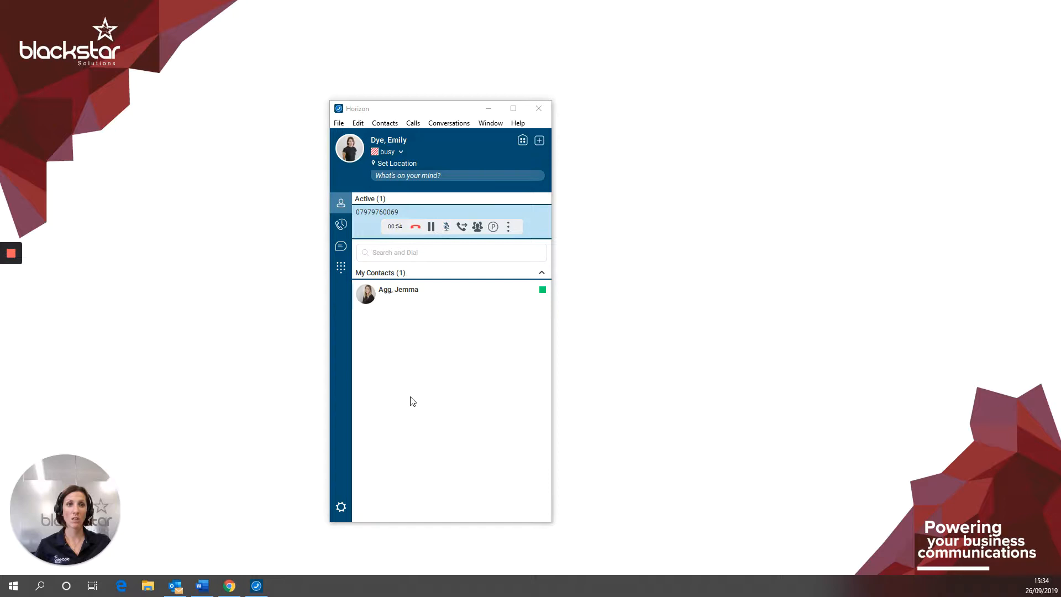
mouse_move(477, 483)
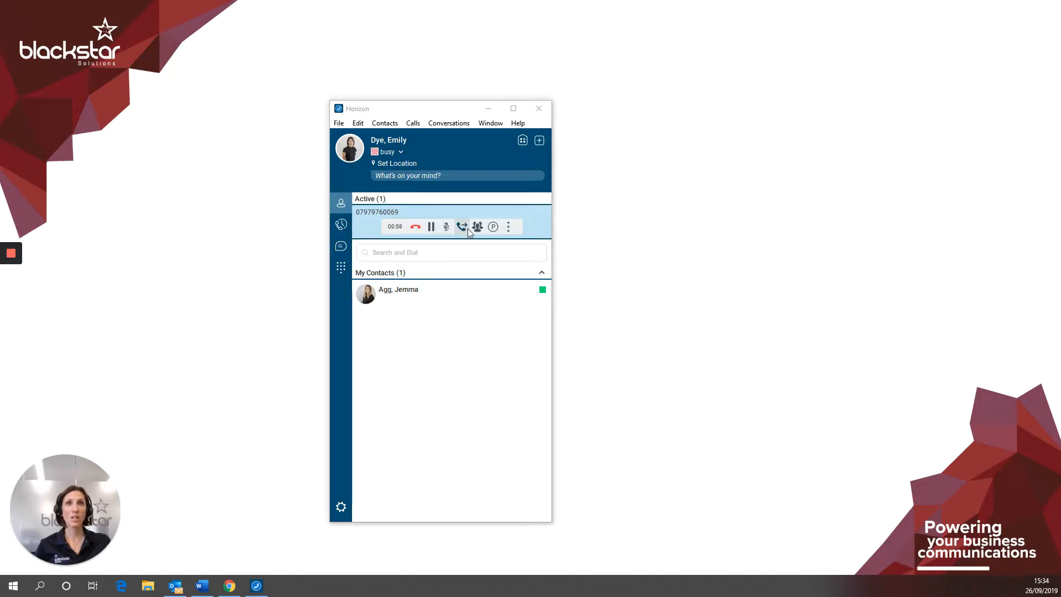
mouse_move(462, 227)
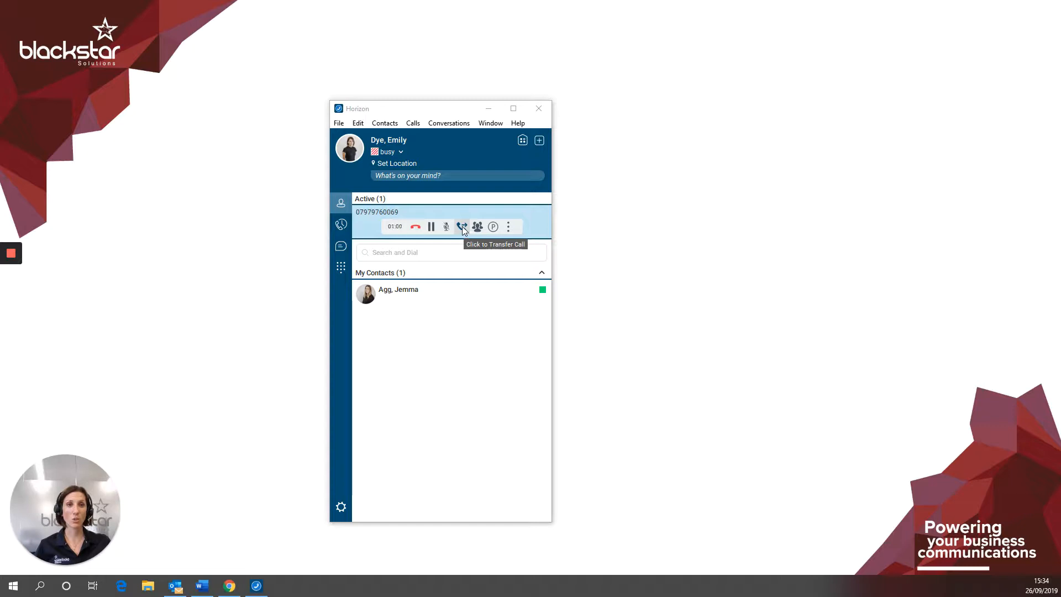
left_click(461, 227)
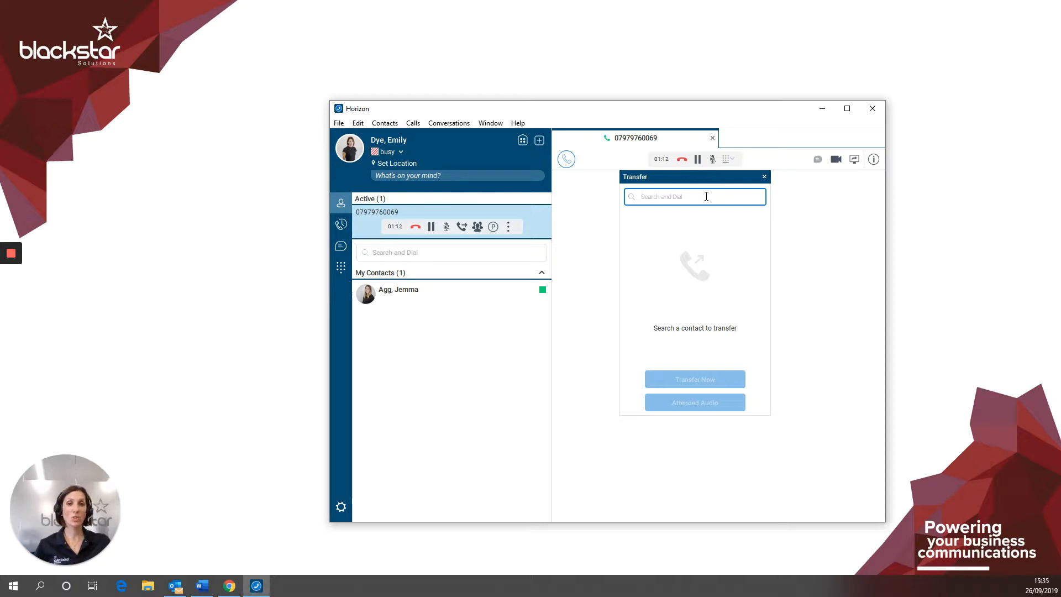
type("z")
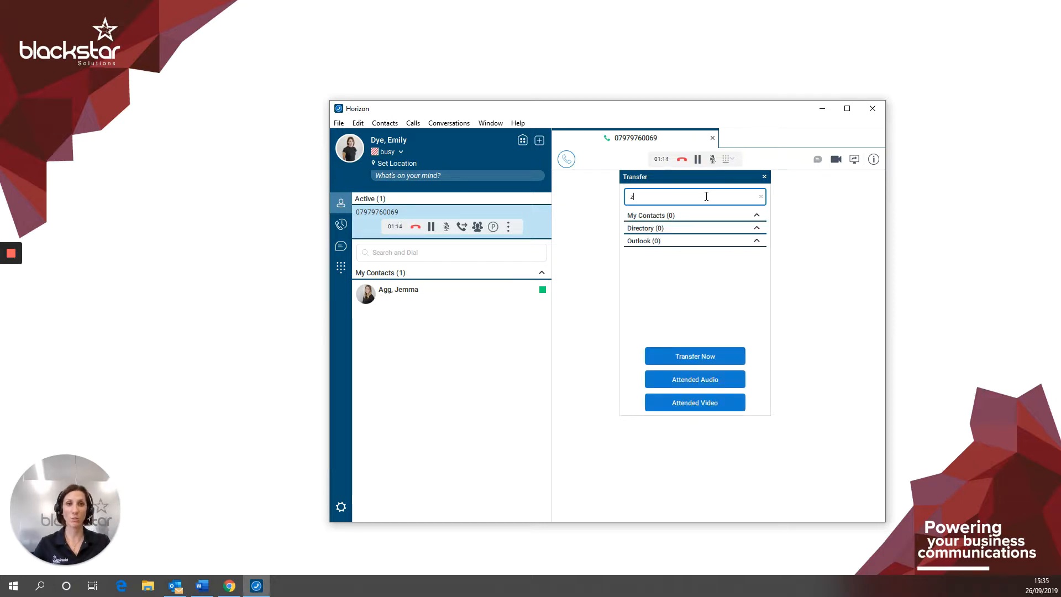
type("oe")
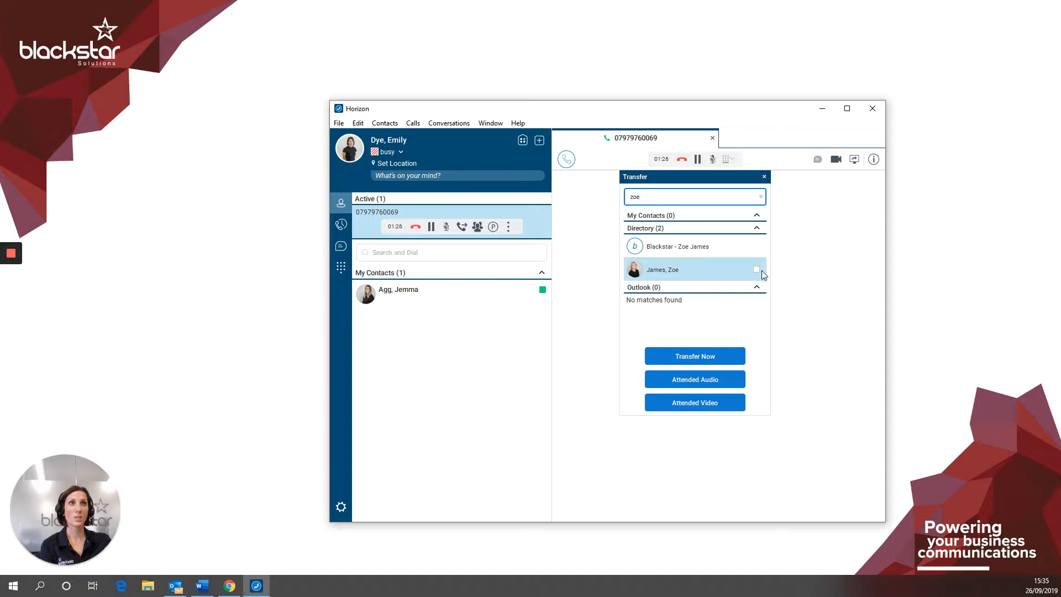
mouse_move(817, 293)
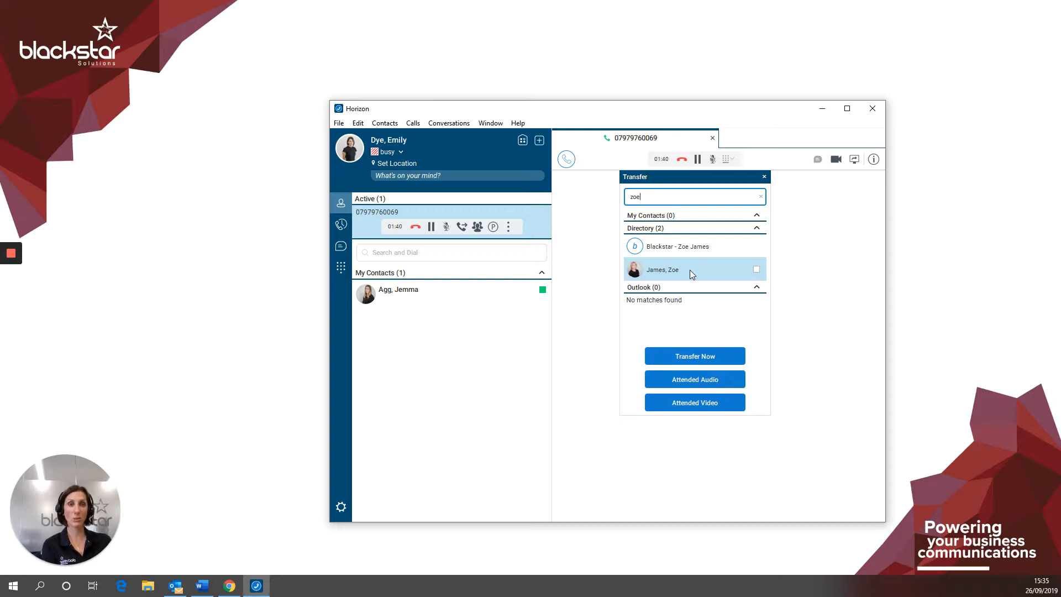
left_click(663, 269)
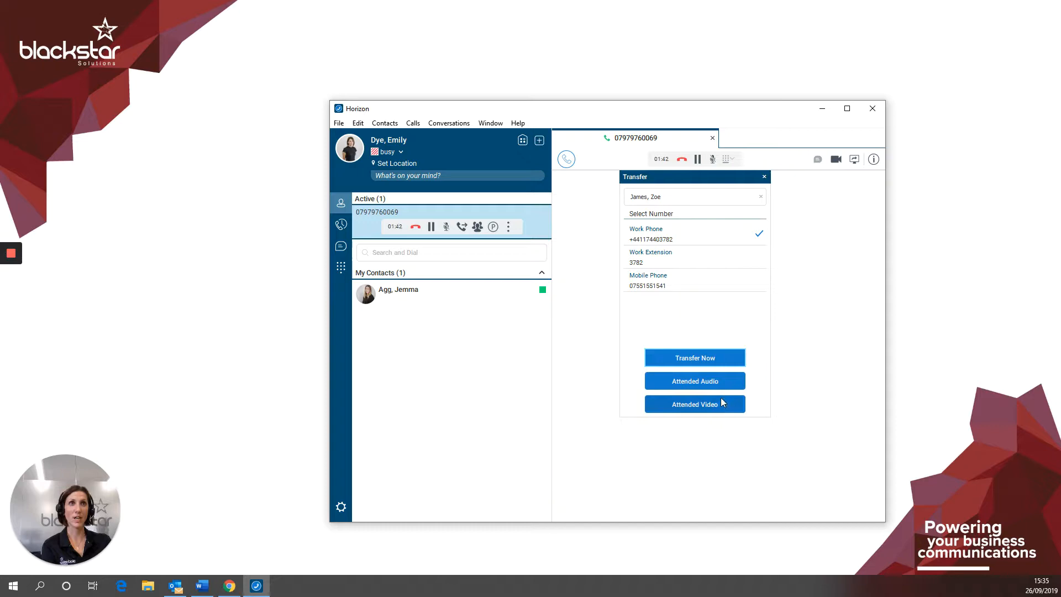
left_click(694, 358)
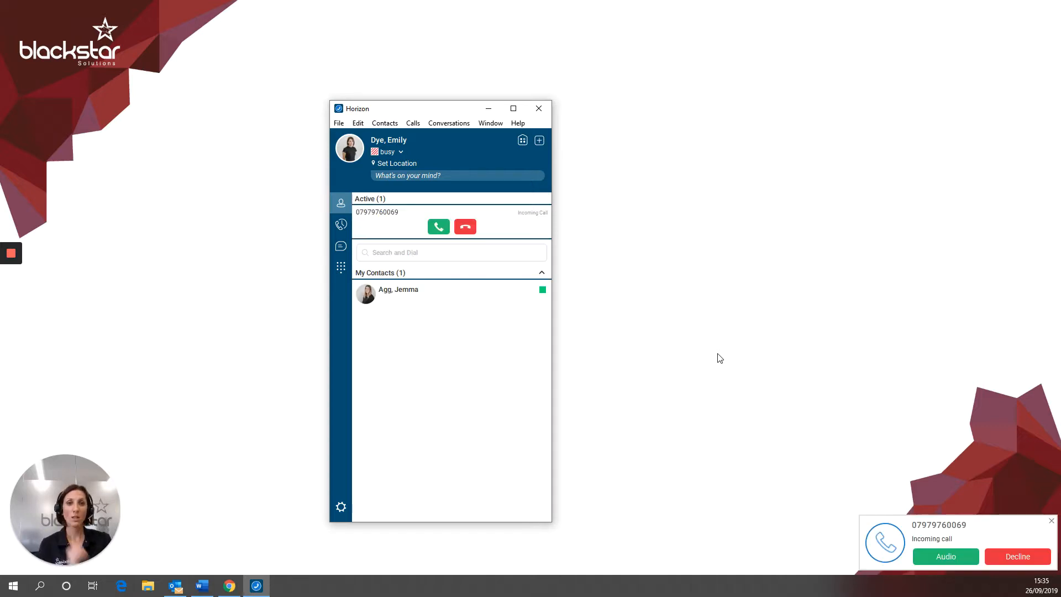
left_click(438, 226)
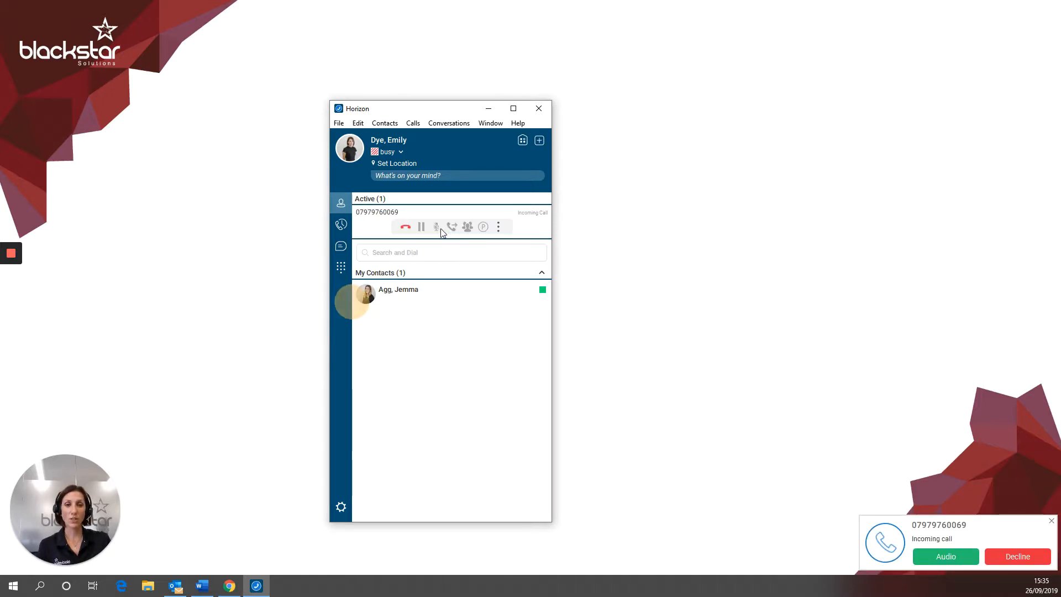
left_click(946, 556)
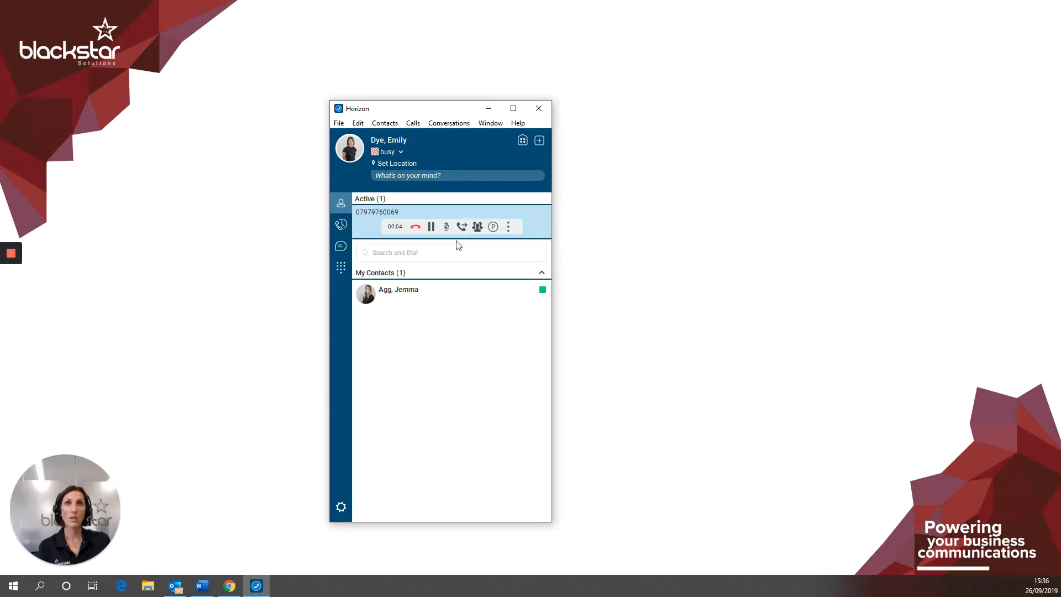
- Start a transfer of the new call and search the directory for 'zoe'
left_click(462, 227)
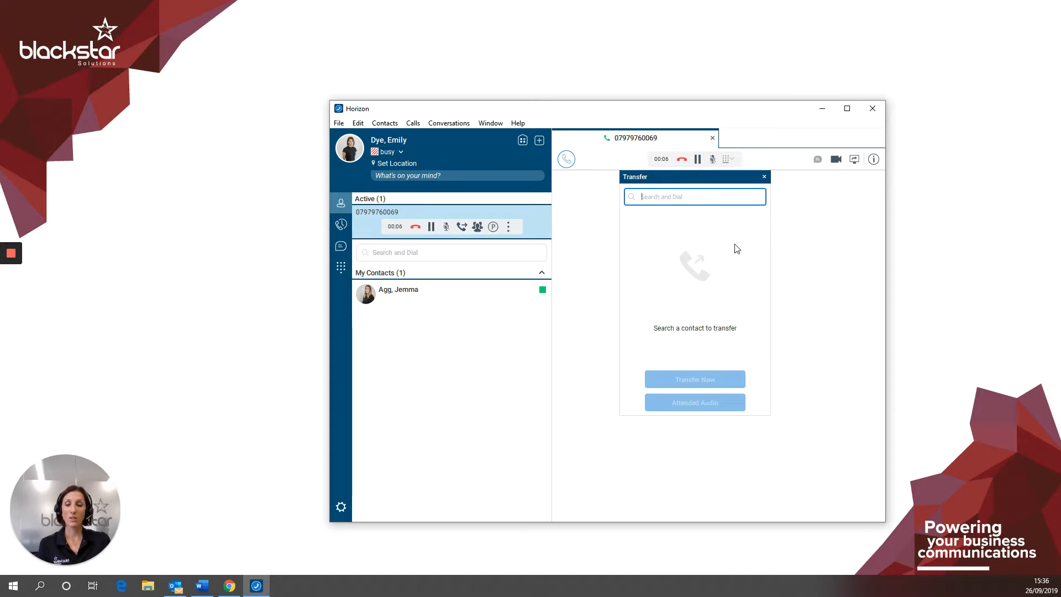
type("zoe")
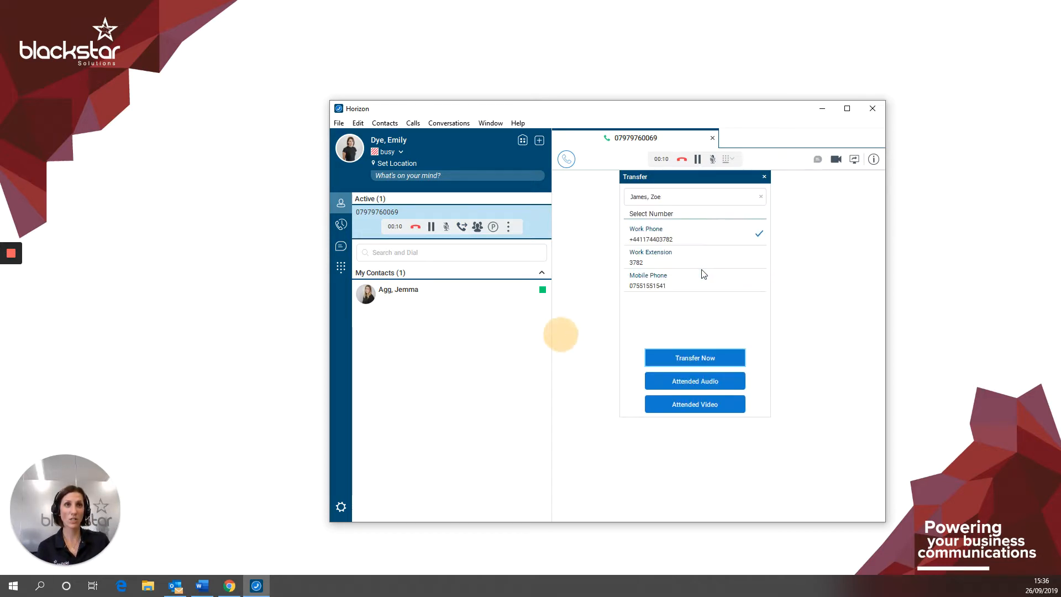
mouse_move(694, 380)
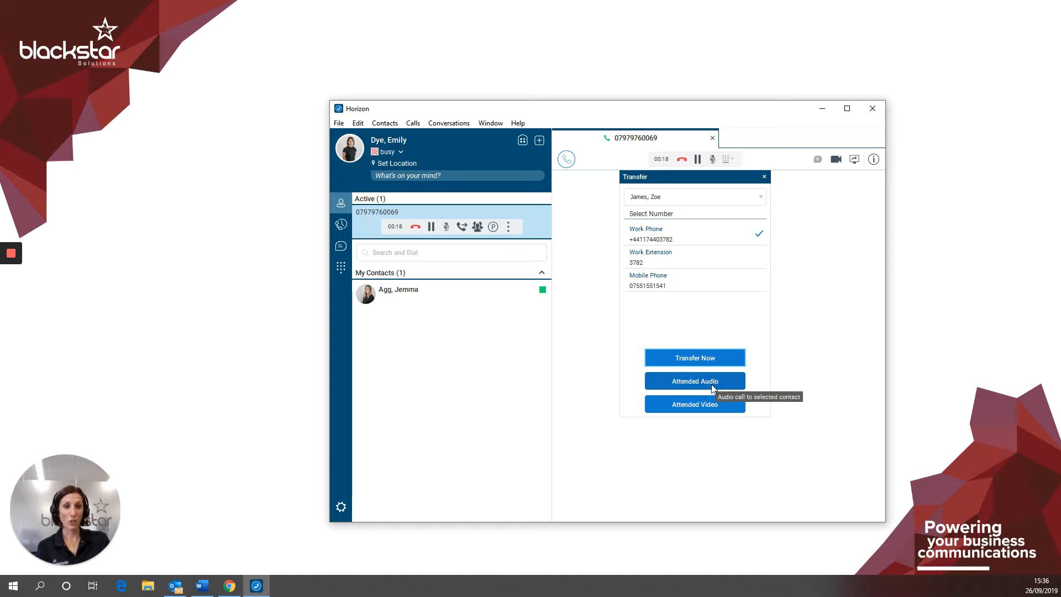
left_click(694, 381)
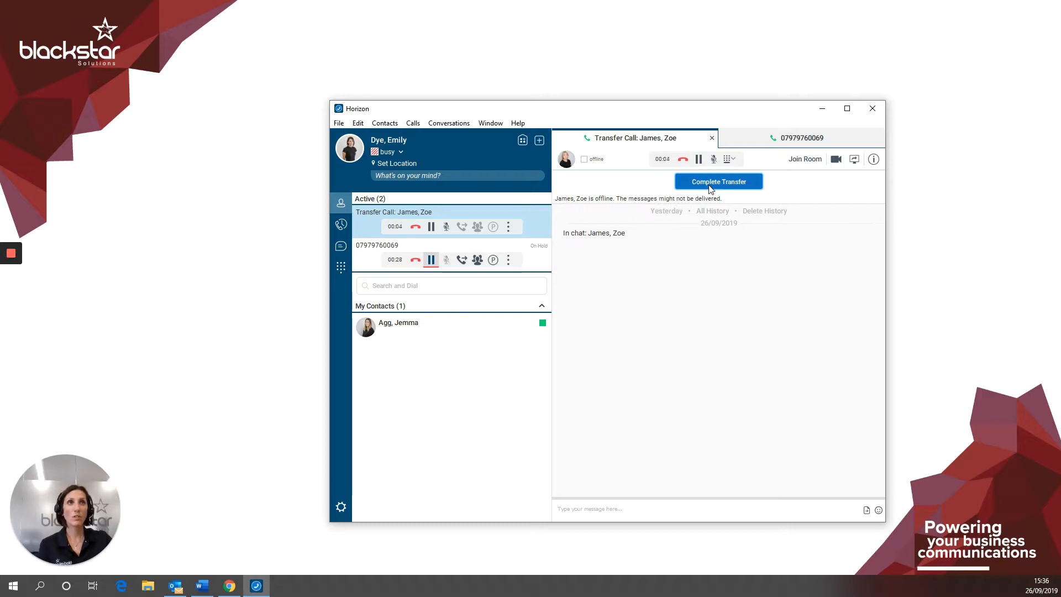
mouse_move(718, 182)
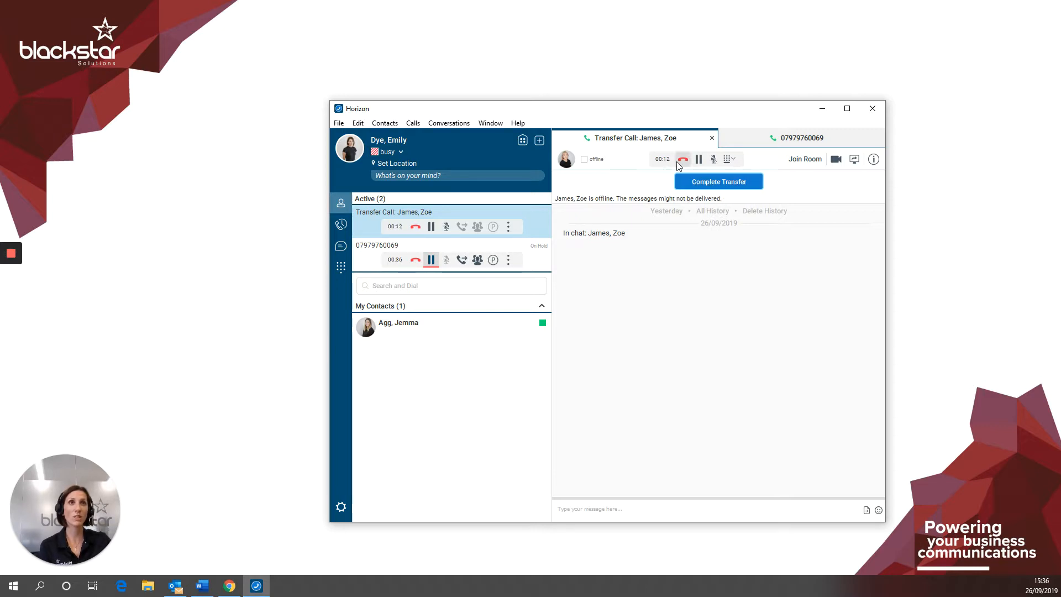
mouse_move(464, 208)
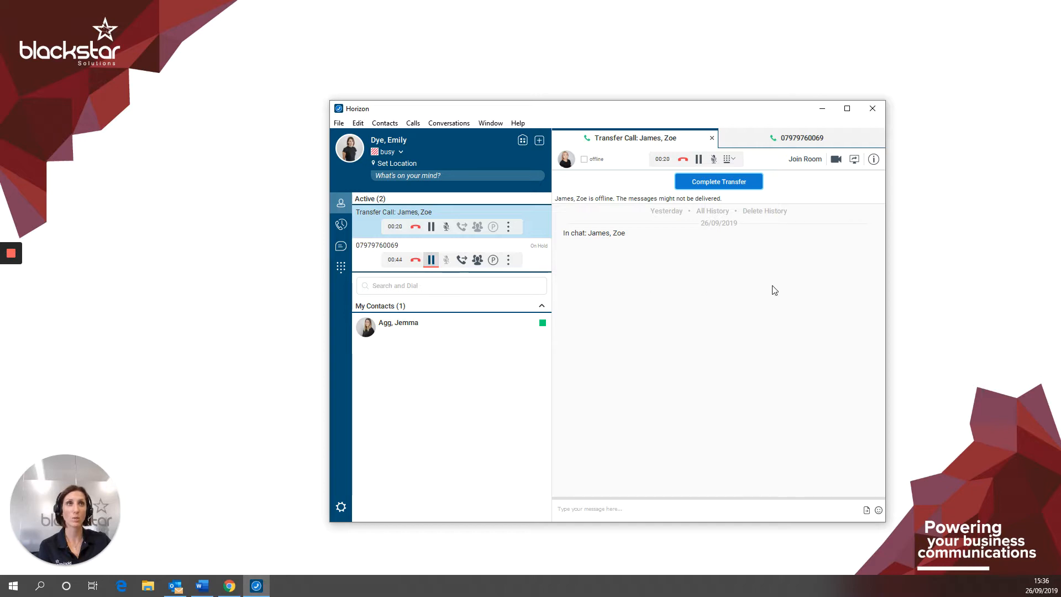
mouse_move(718, 181)
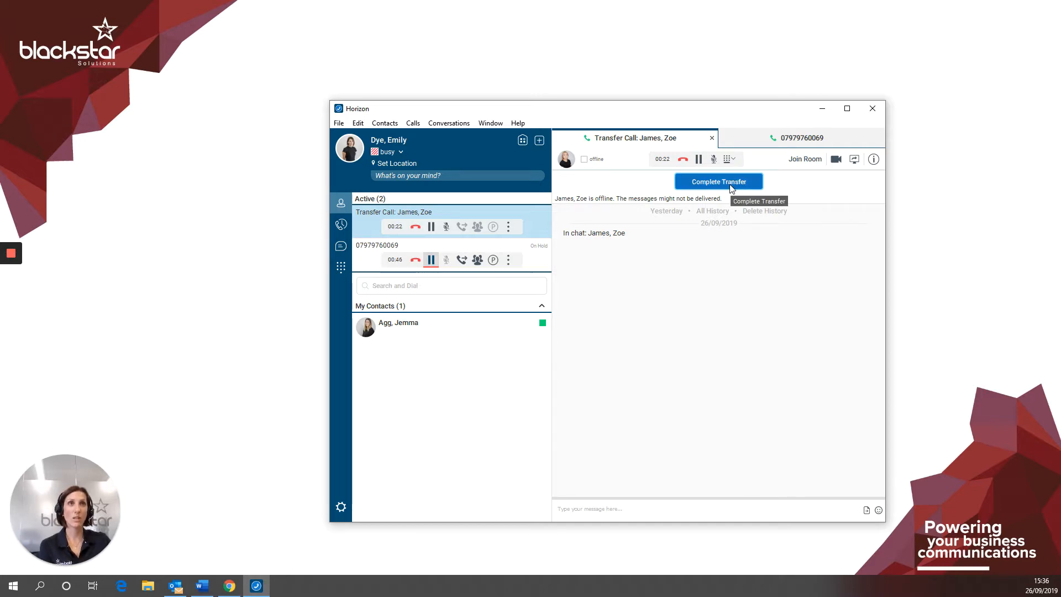
left_click(718, 181)
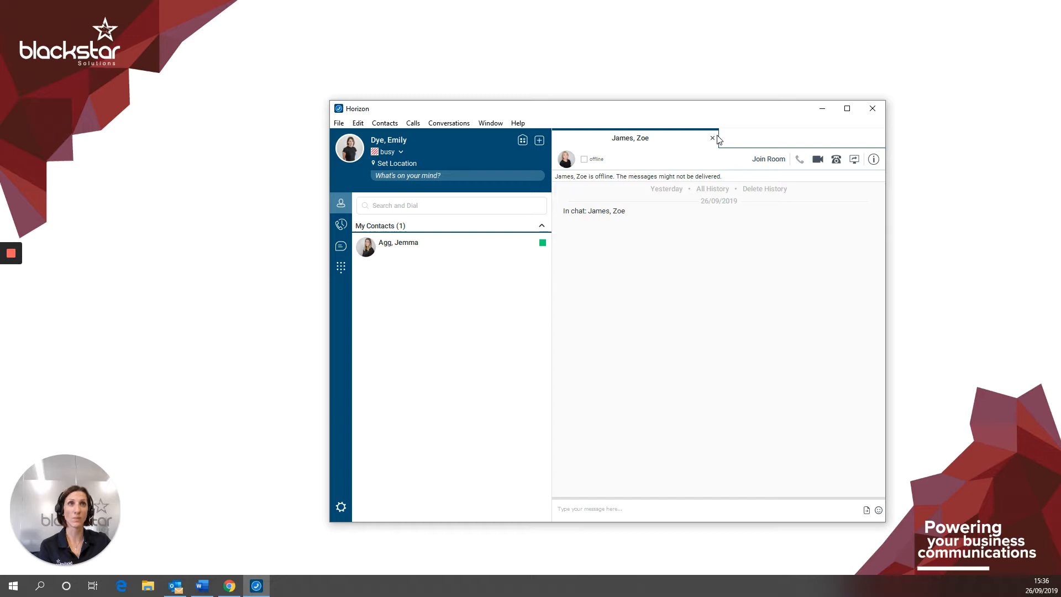
left_click(711, 138)
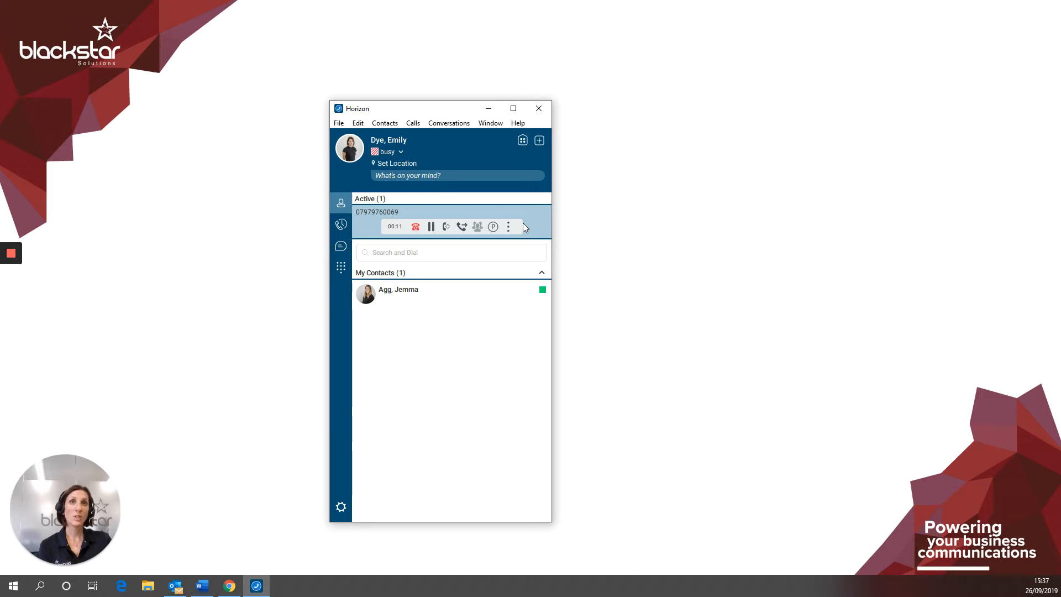
mouse_move(461, 226)
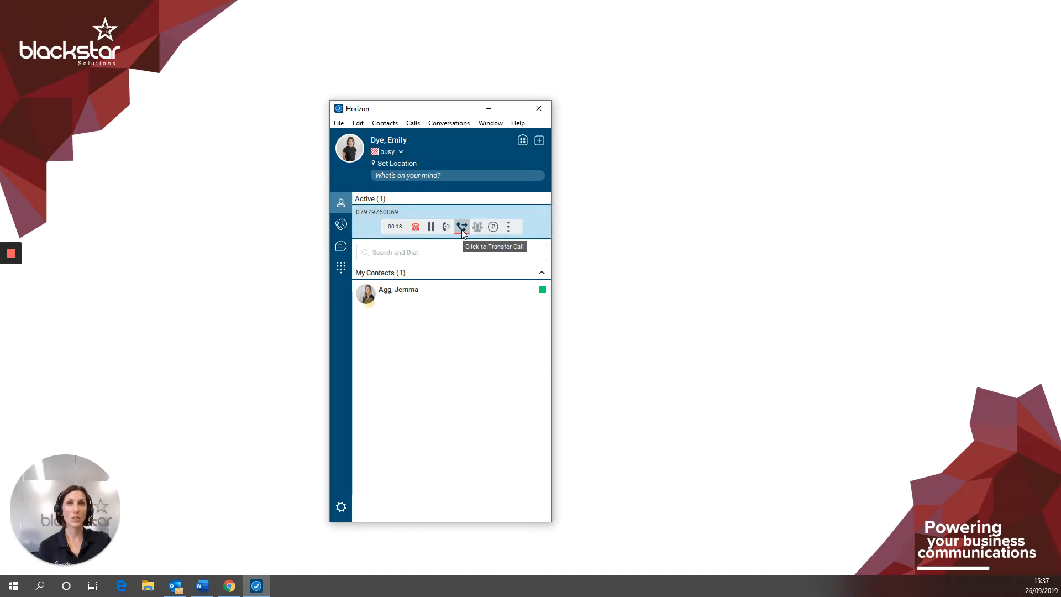
left_click(462, 227)
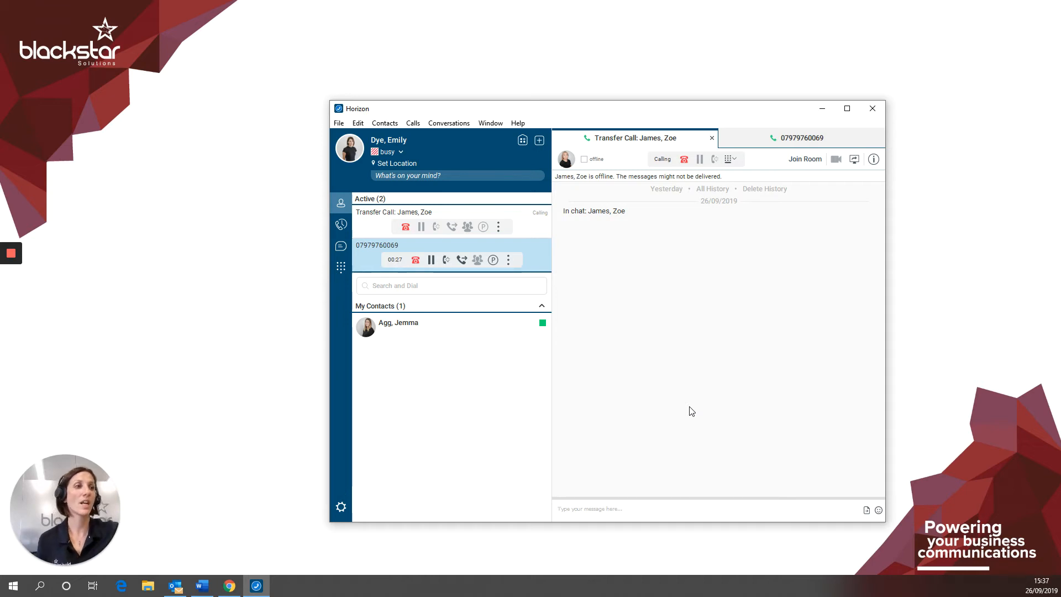
left_click(431, 260)
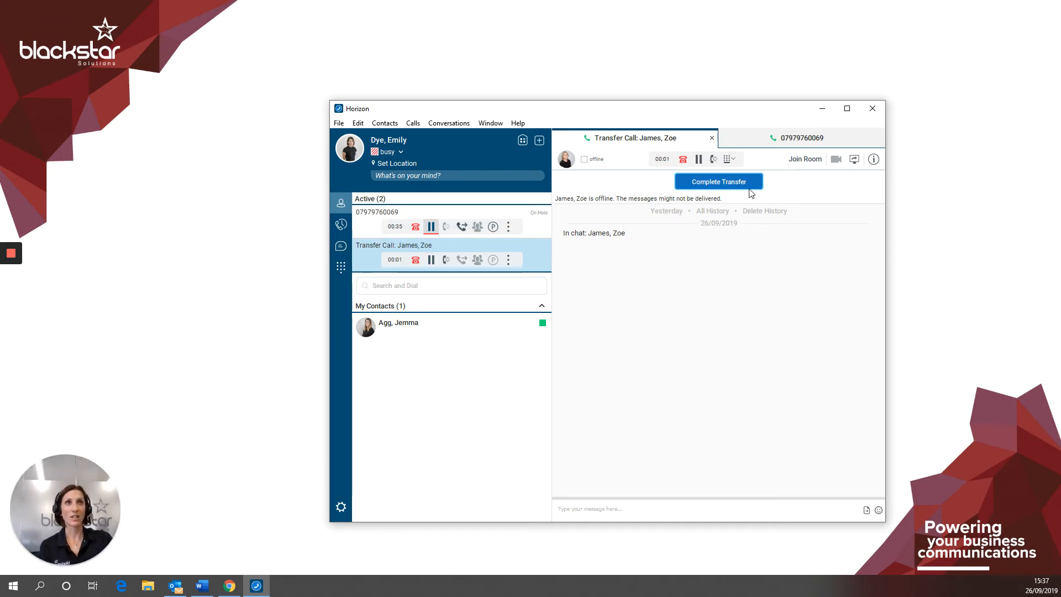
mouse_move(731, 186)
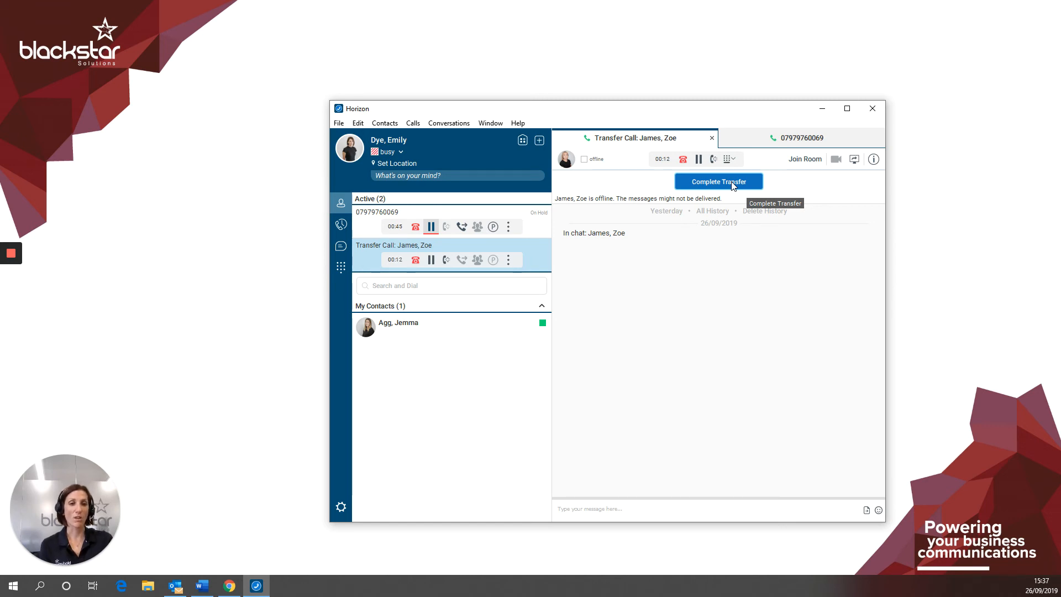
mouse_move(732, 187)
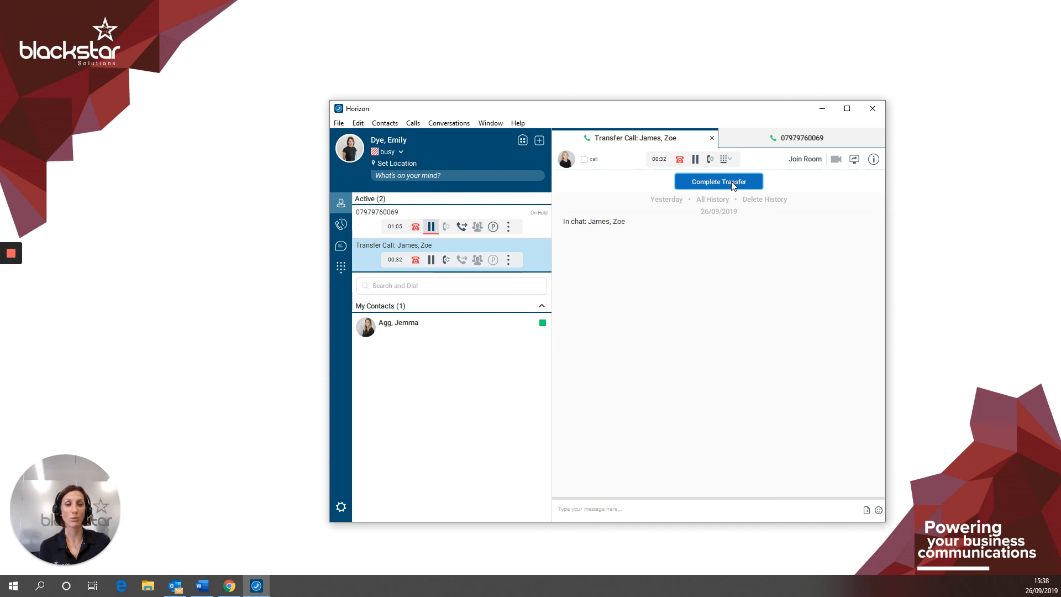
mouse_move(775, 5)
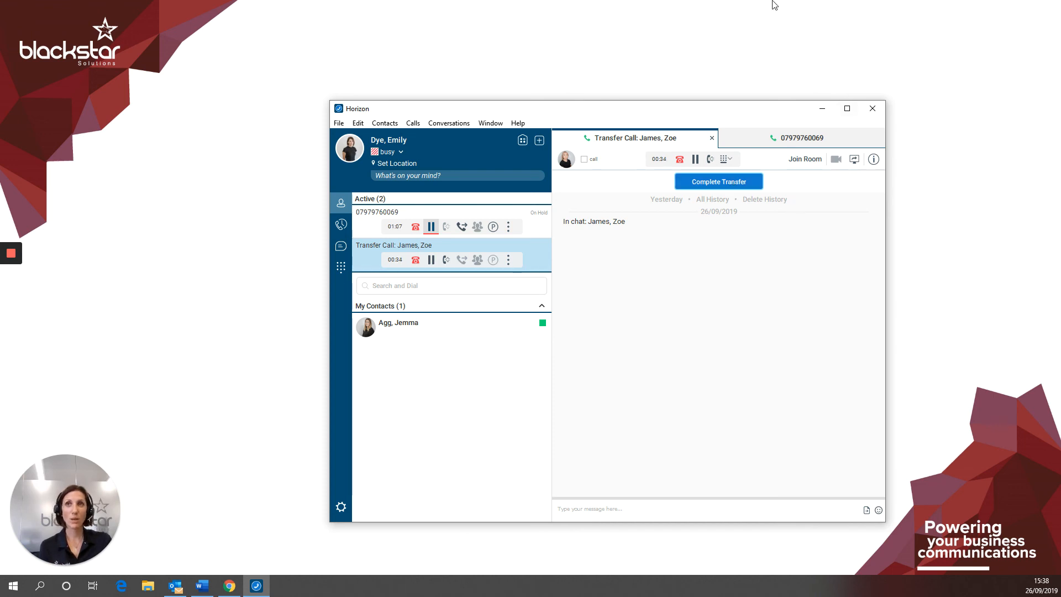